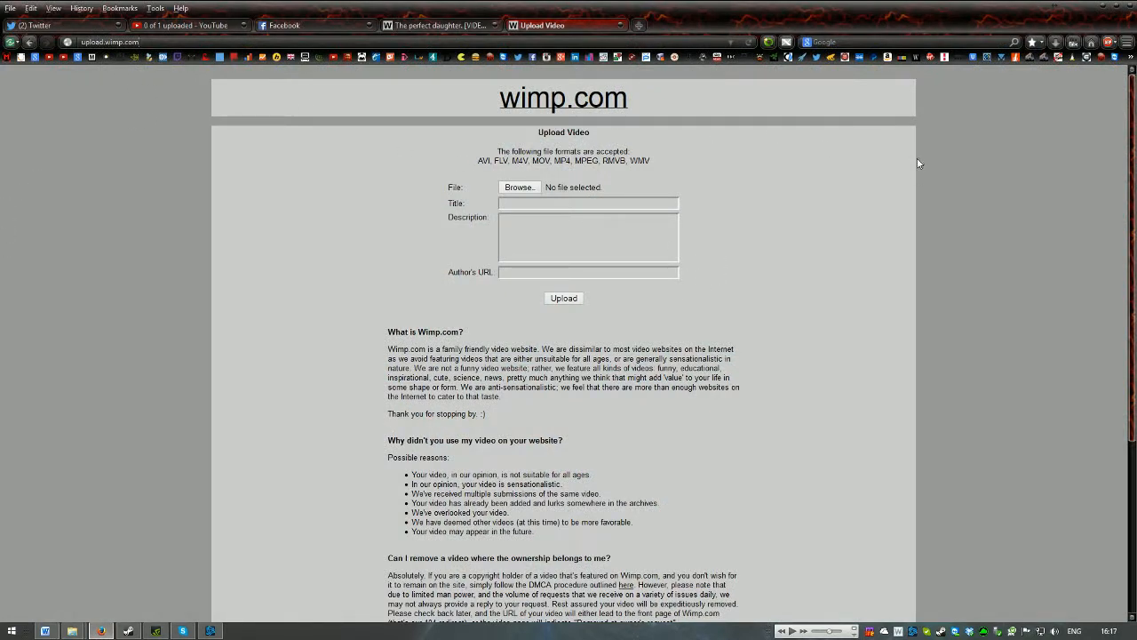
click(586, 203)
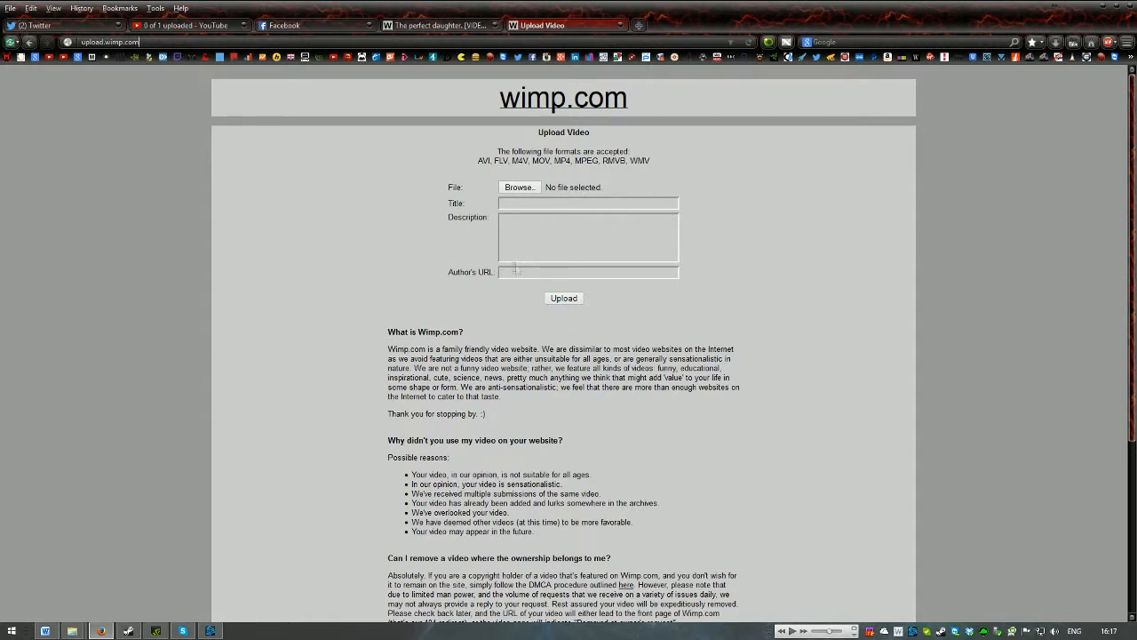
mouse_move(931, 372)
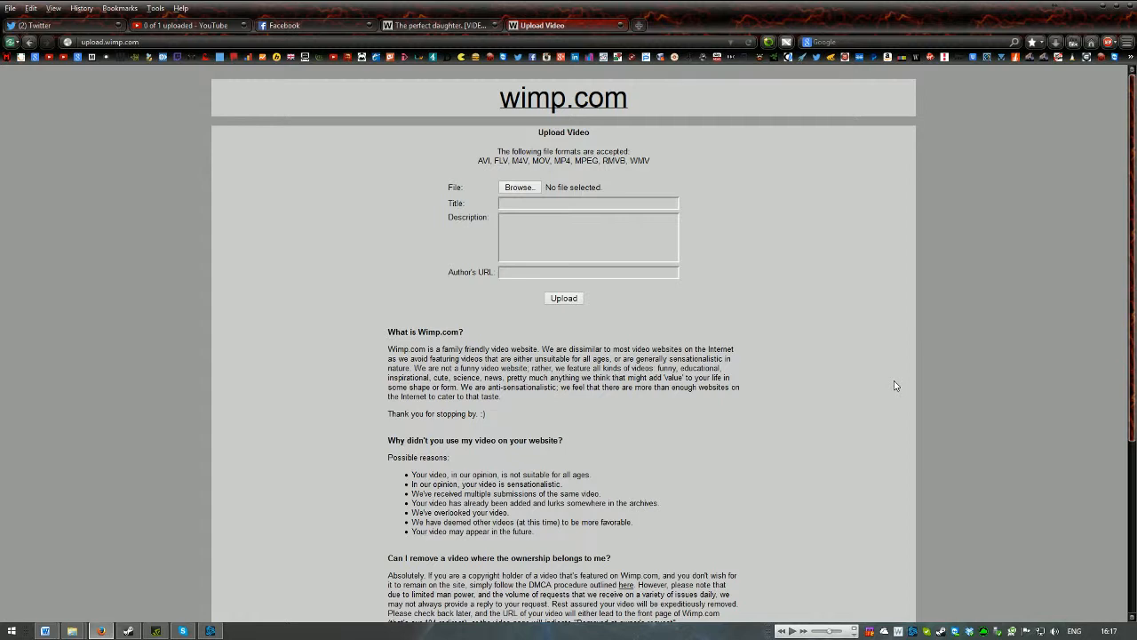
click(106, 43)
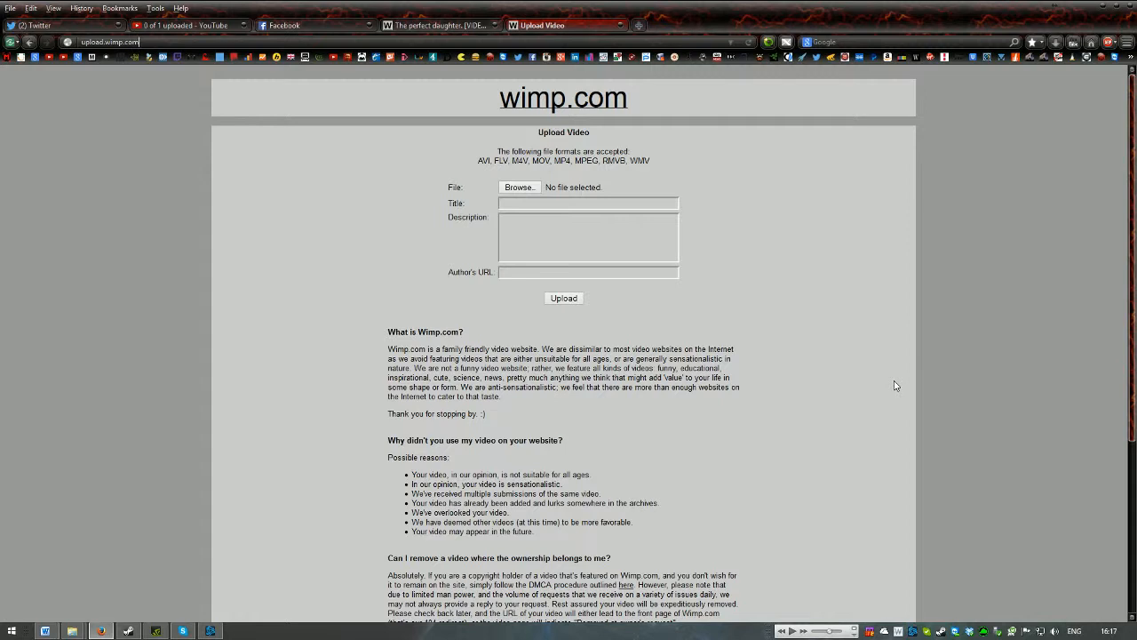